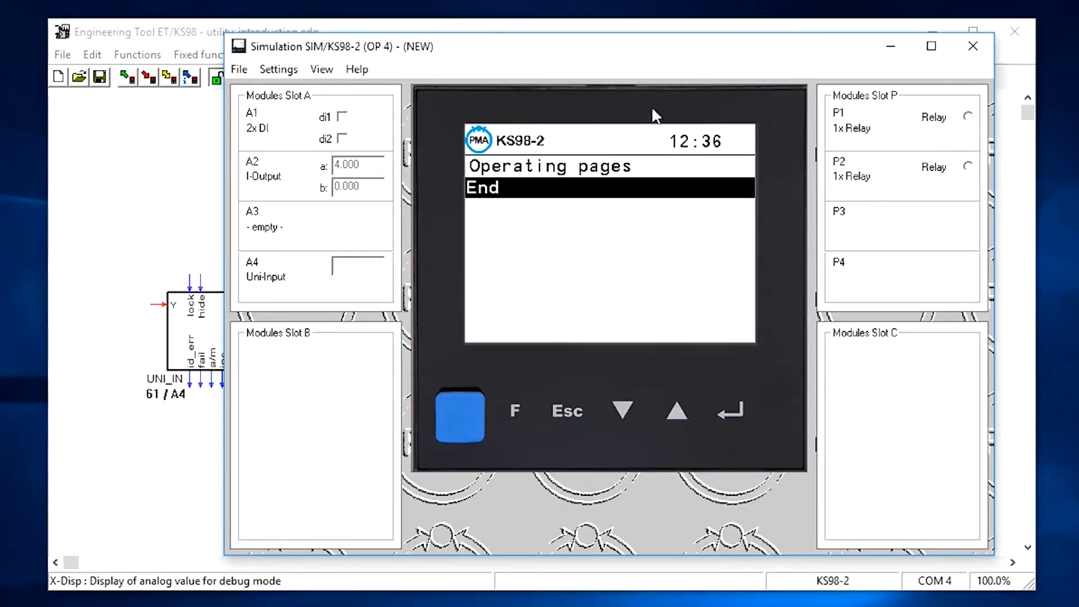
{"action": "mouse_move", "coordinate": [680, 176]}
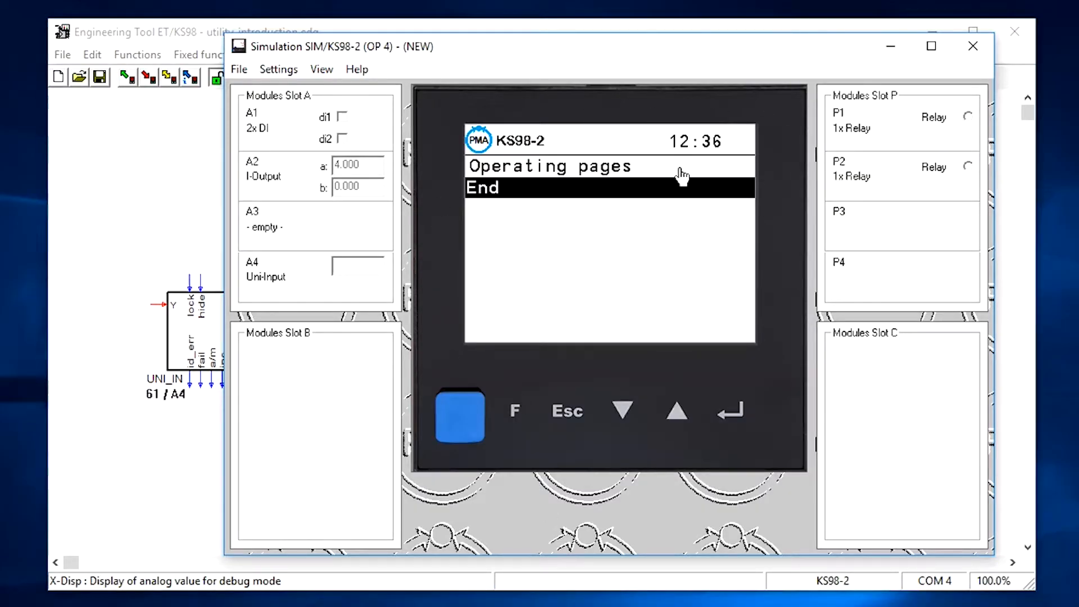
{"action": "mouse_move", "coordinate": [913, 192]}
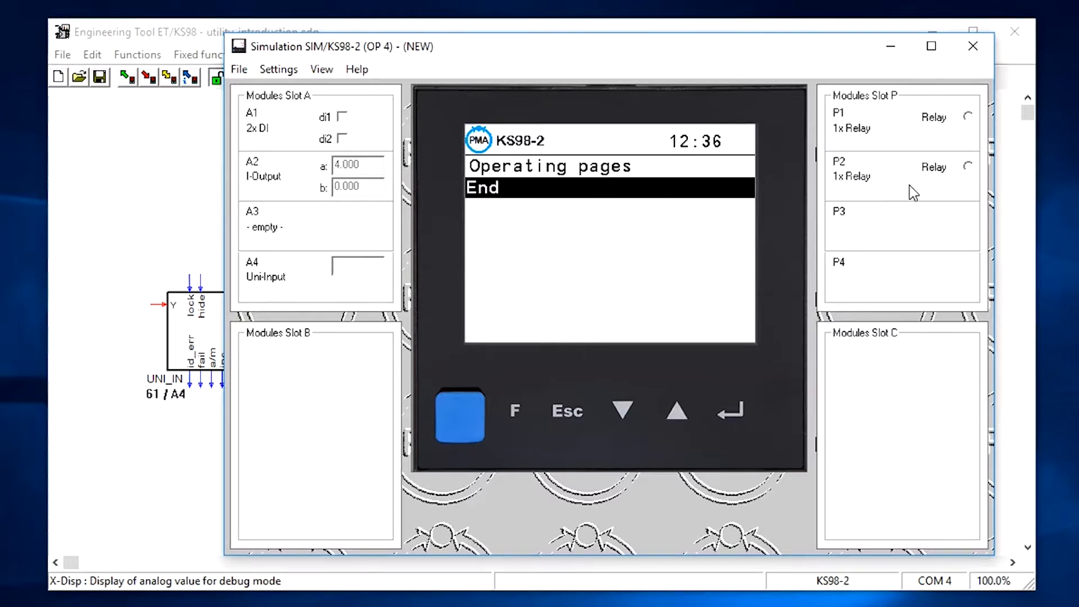
Set the interface to SIM/KS98, then download the program, confirming the overwrite.
{"action": "left_click", "coordinate": [972, 46]}
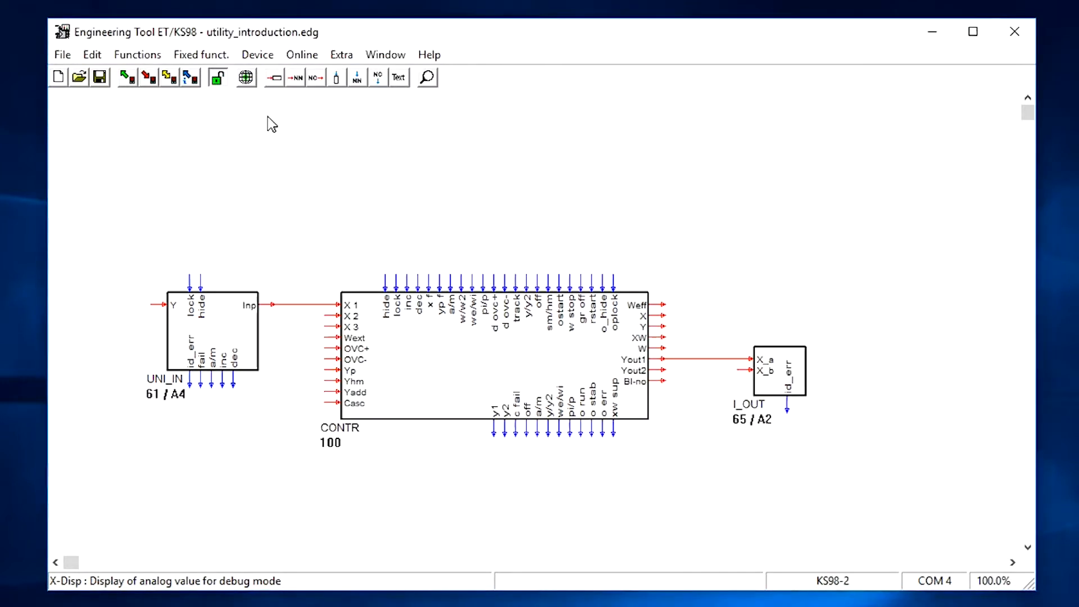
{"action": "left_click", "coordinate": [315, 77]}
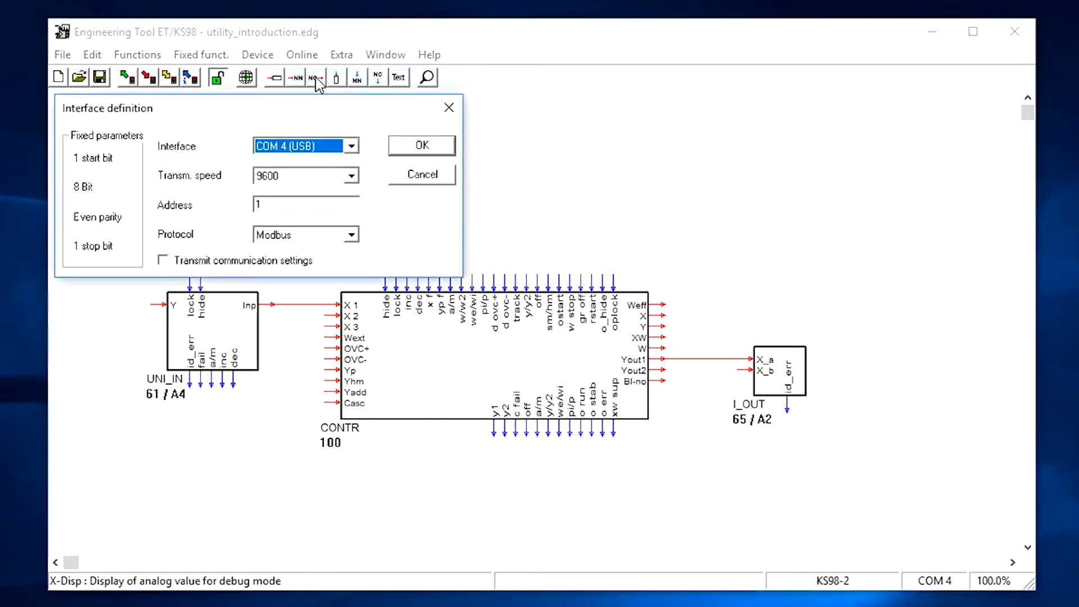
{"action": "left_click", "coordinate": [352, 145]}
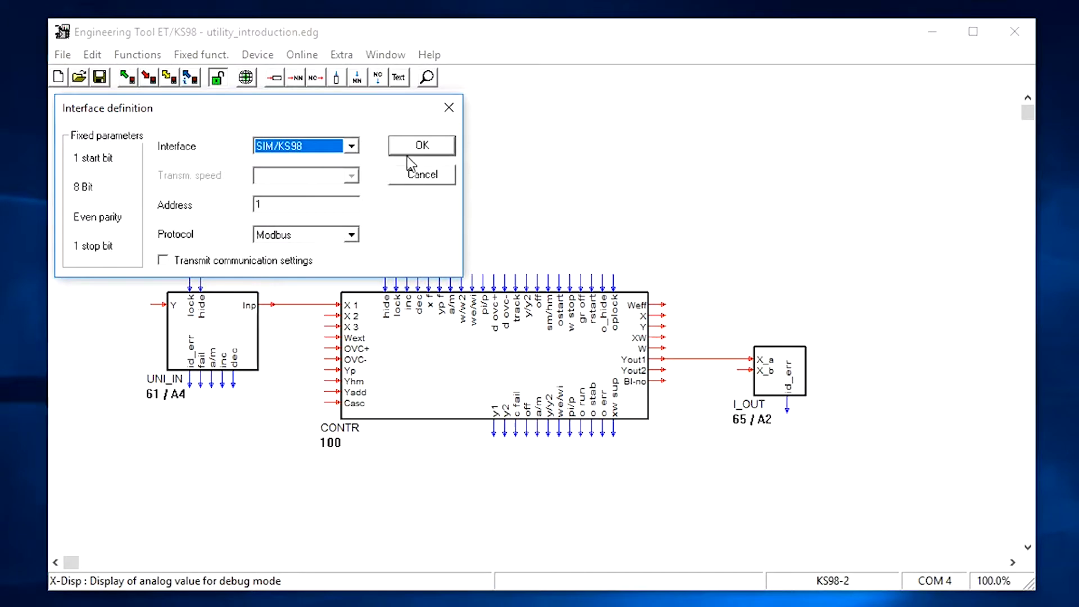
{"action": "left_click", "coordinate": [421, 145]}
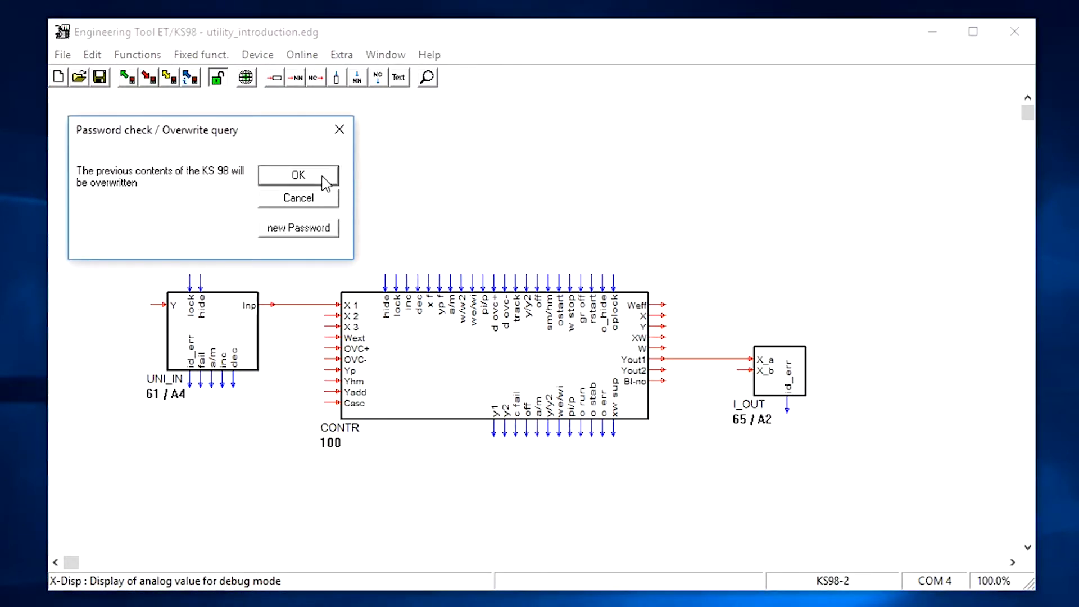
{"action": "left_click", "coordinate": [297, 175]}
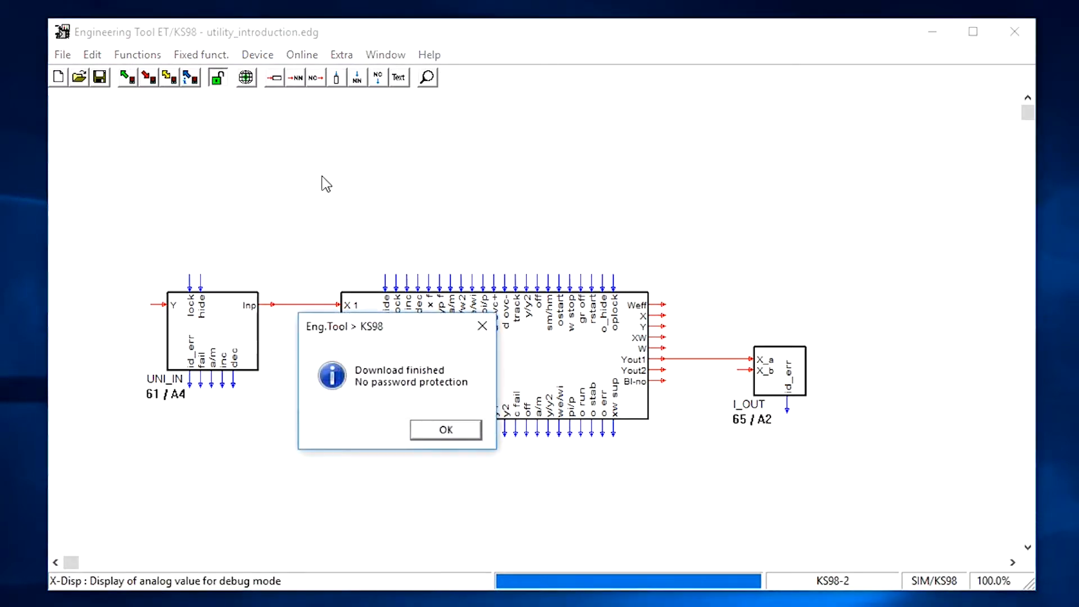
{"action": "left_click", "coordinate": [445, 429]}
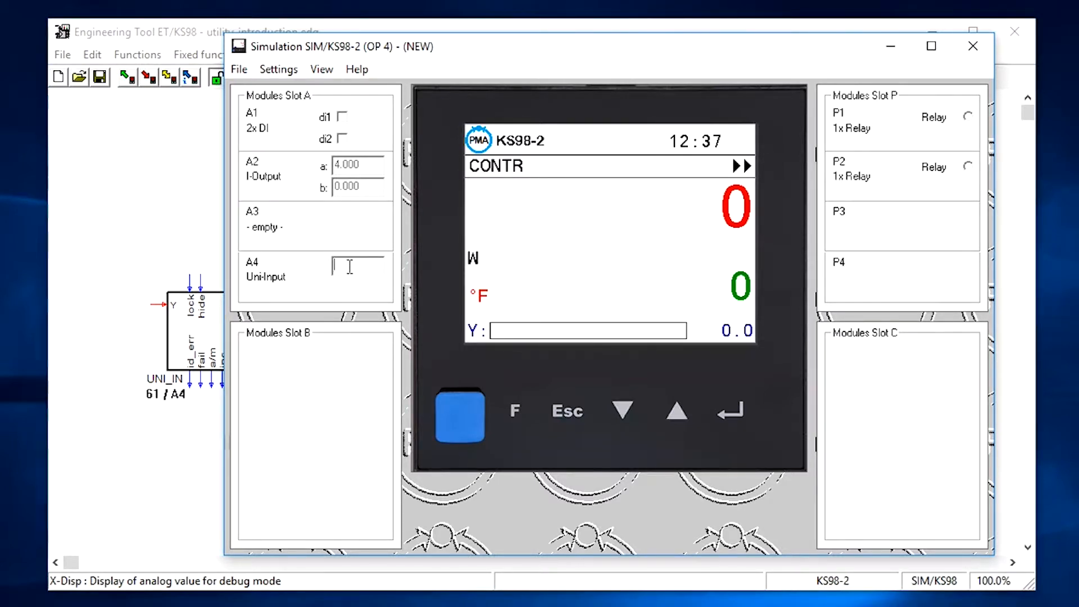
Enter 75 on the A4 Uni-Input and set the CONTR setpoint W to 500.
{"action": "type", "text": "75"}
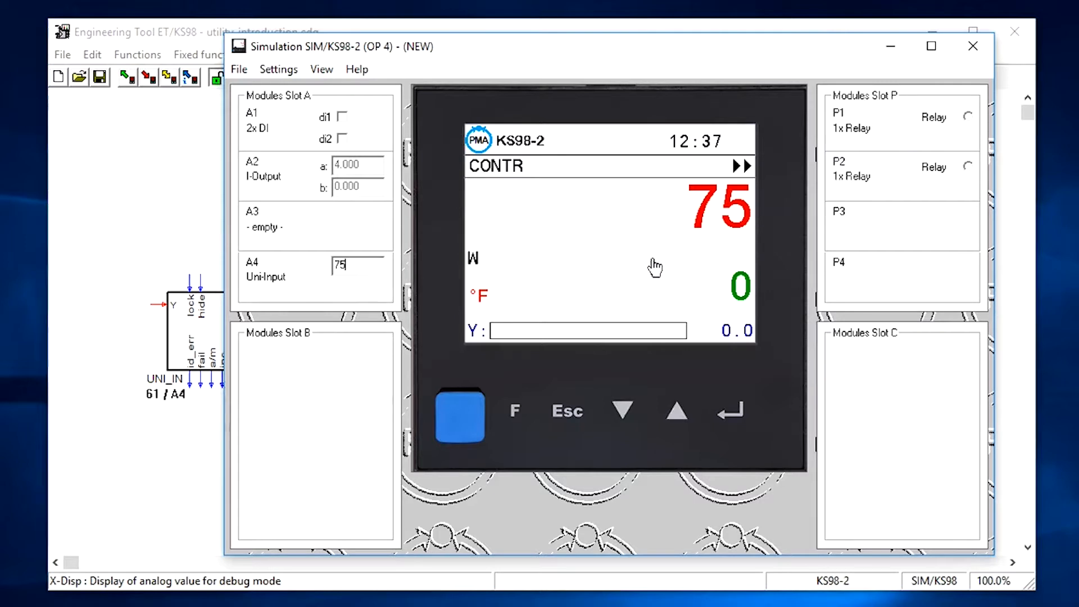
{"action": "mouse_move", "coordinate": [681, 337]}
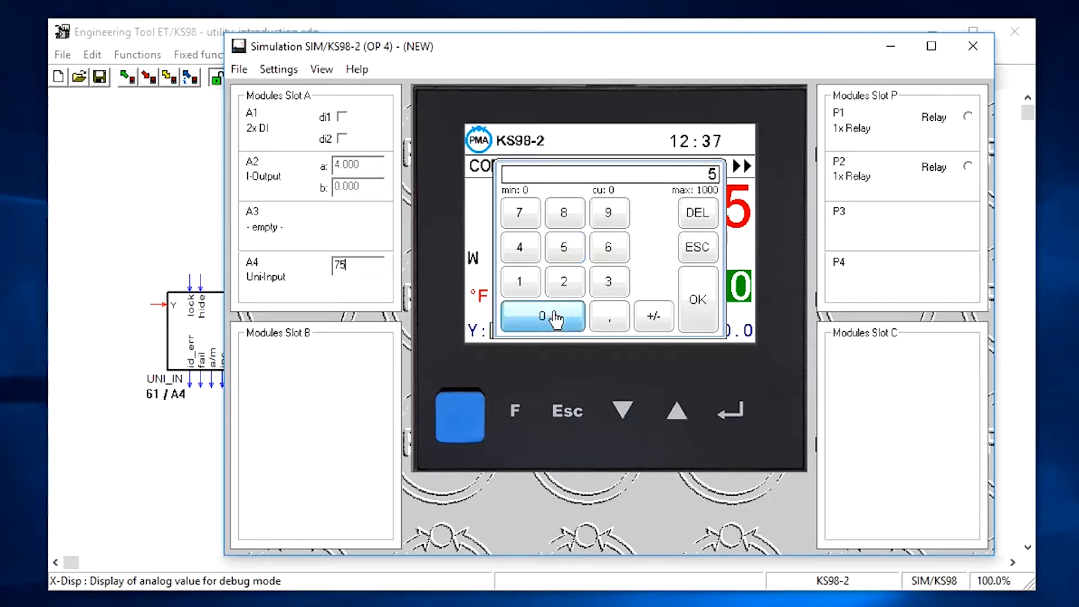
{"action": "left_click", "coordinate": [696, 299]}
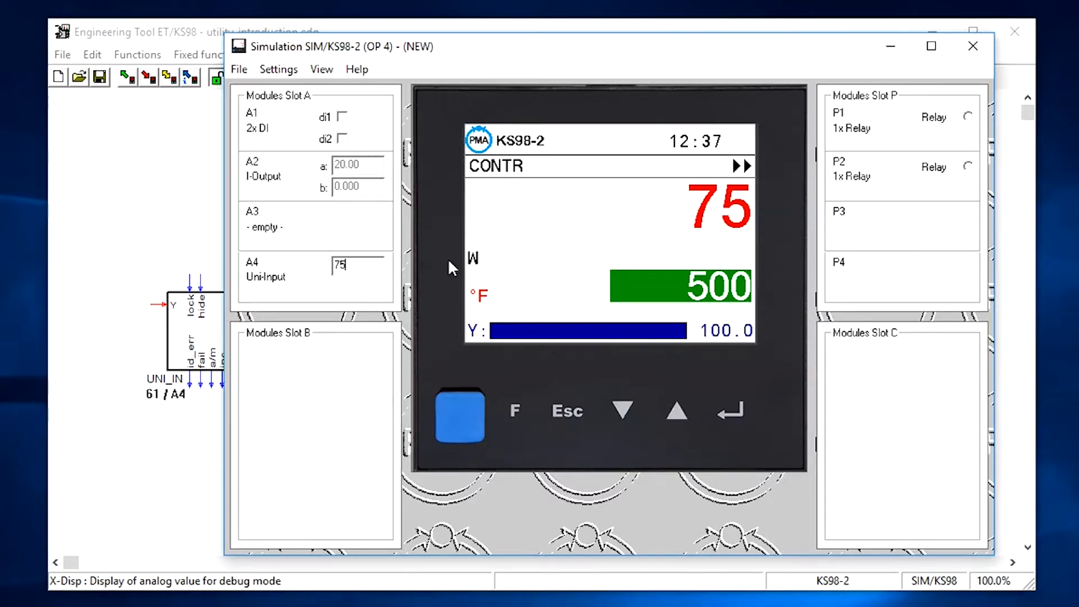
{"action": "mouse_move", "coordinate": [599, 411]}
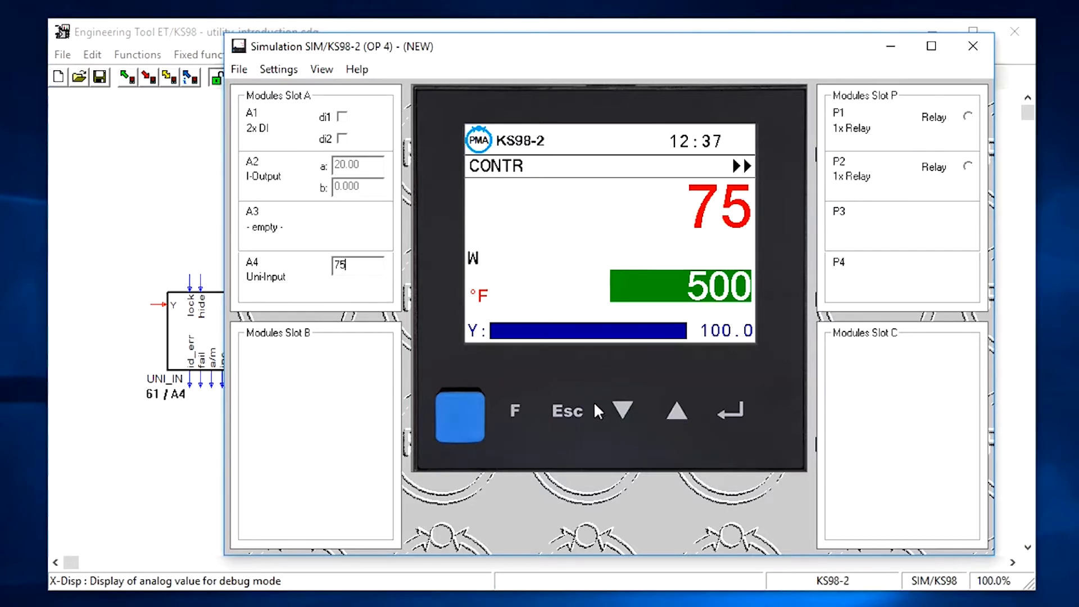
{"action": "left_click", "coordinate": [567, 411]}
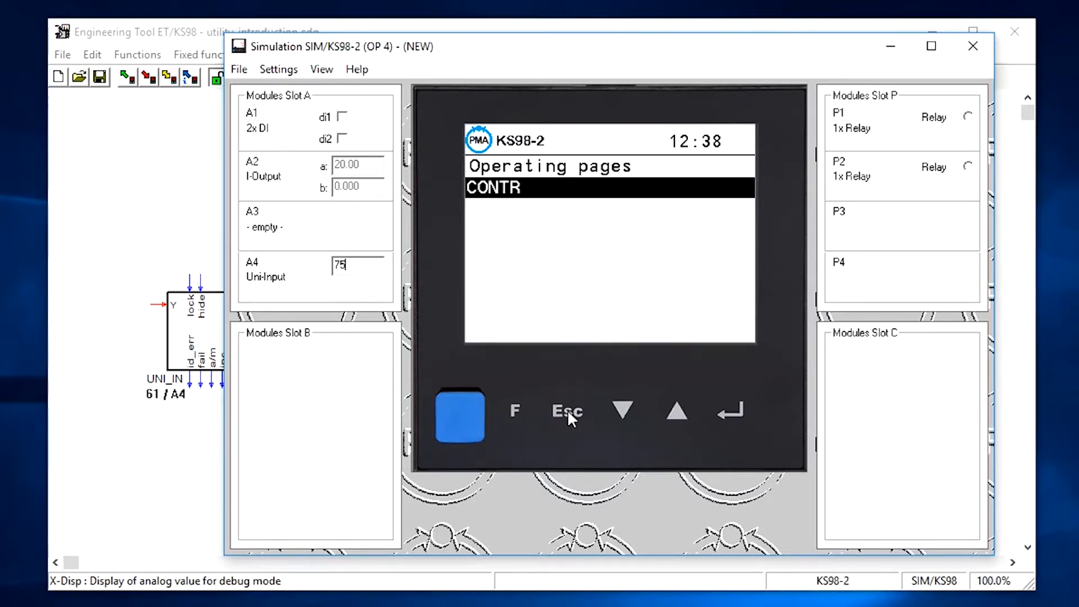
View the CONTR detail page (X 75, W 500, PIR_H), start self-tuning, and return to the diagram.
{"action": "left_click", "coordinate": [567, 411]}
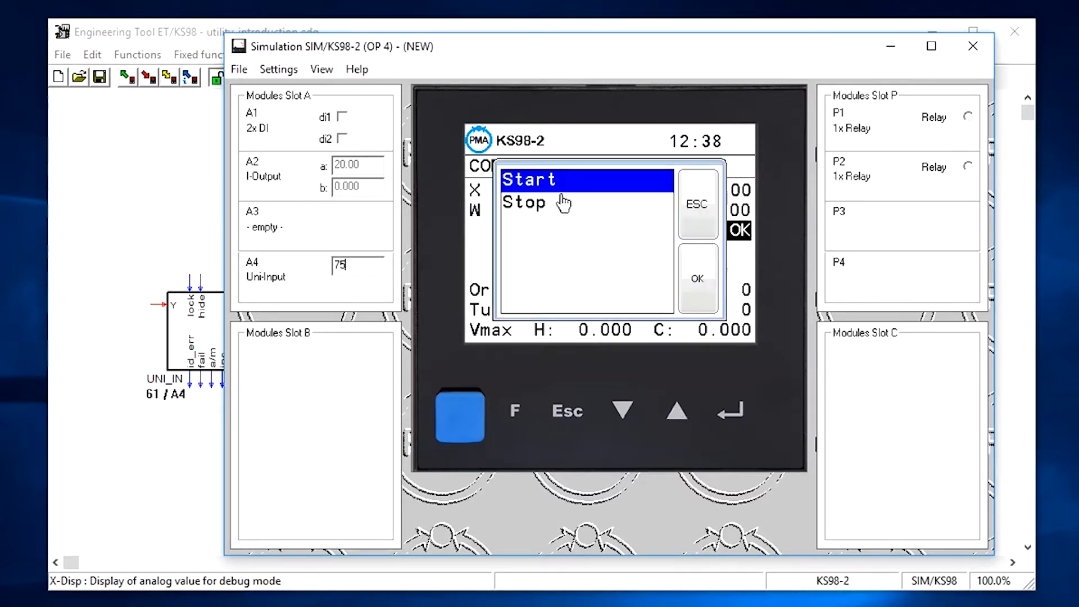
{"action": "left_click", "coordinate": [697, 278]}
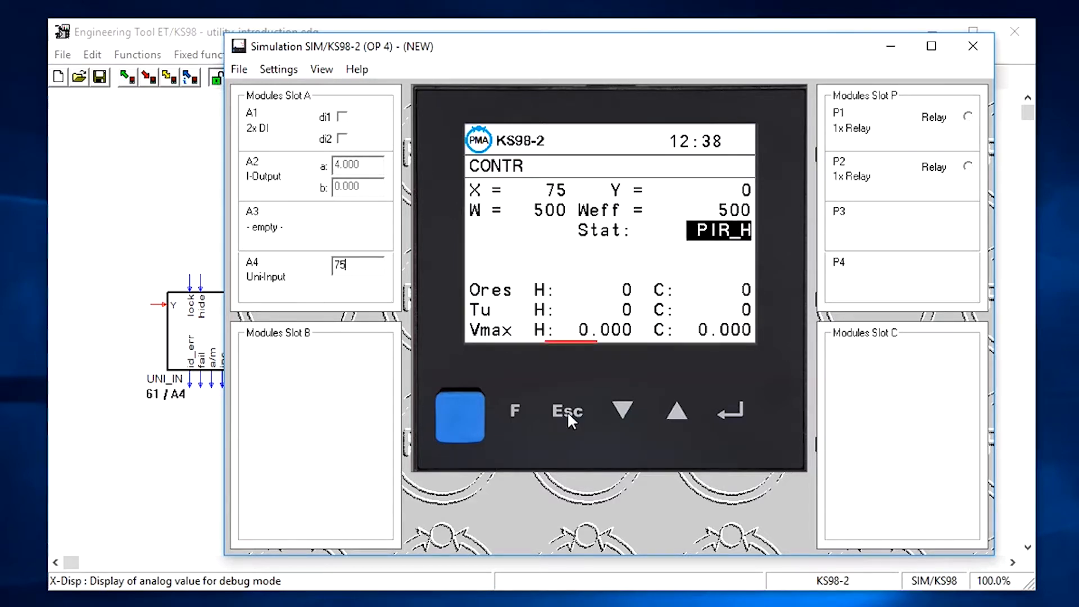
{"action": "left_click", "coordinate": [972, 46]}
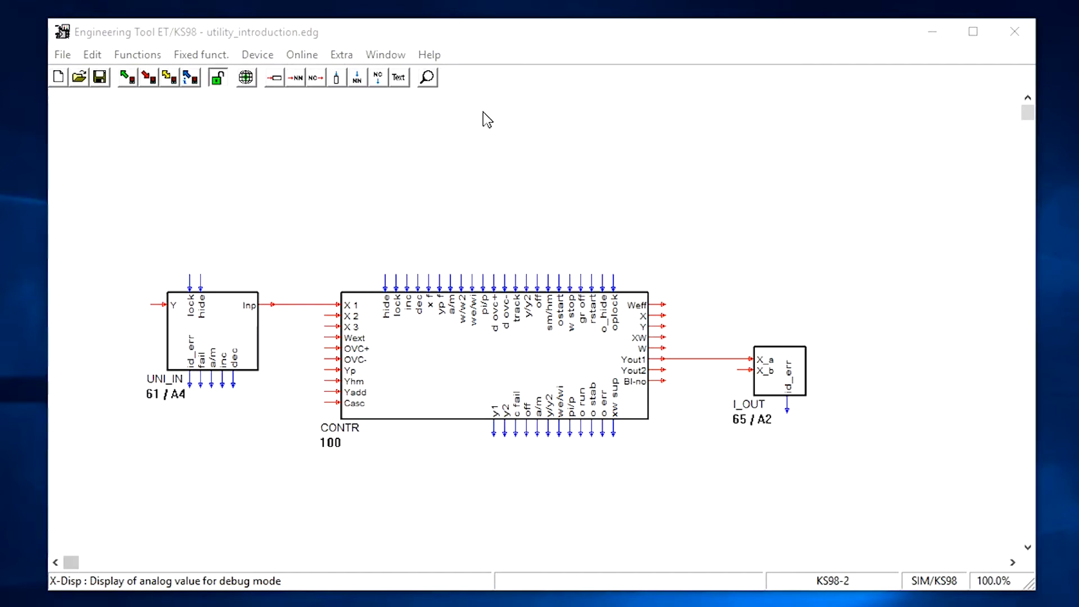
{"action": "mouse_move", "coordinate": [288, 99]}
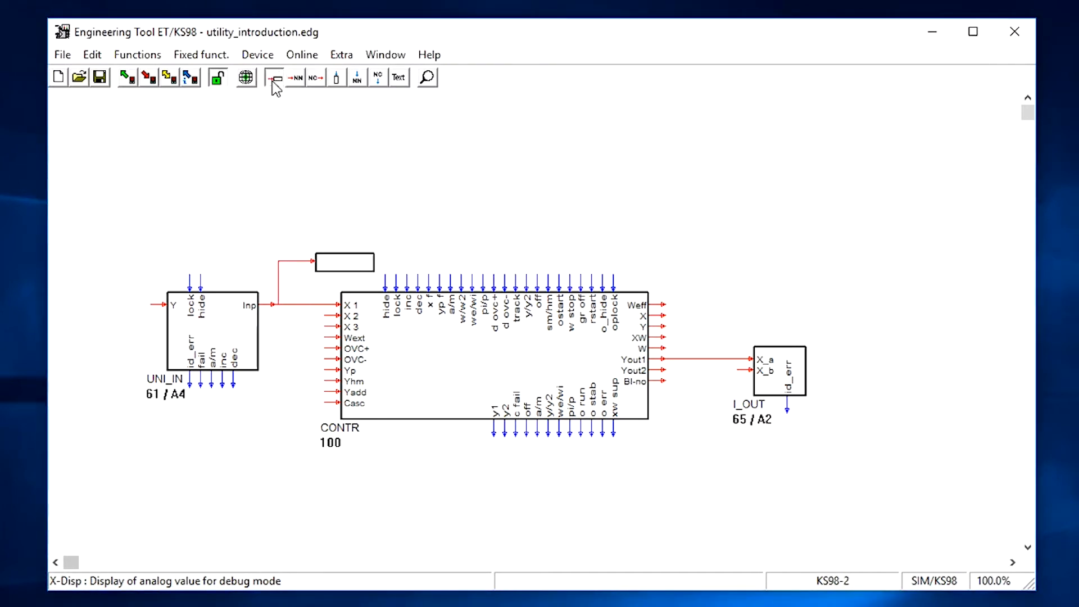
Add an X-Disp live value display for the controller output.
{"action": "left_click", "coordinate": [273, 77]}
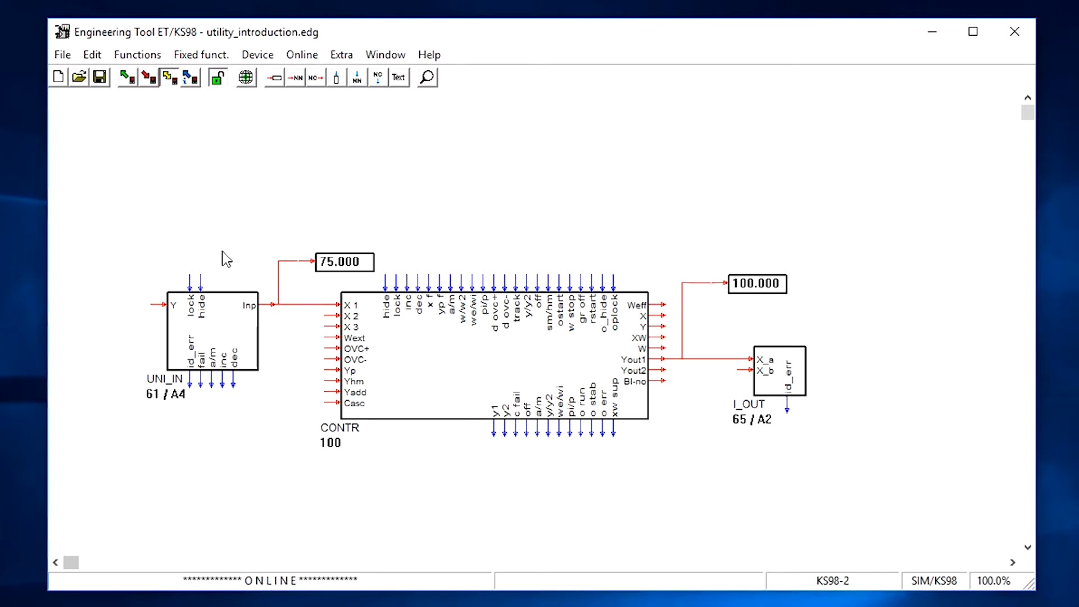
{"action": "mouse_move", "coordinate": [747, 303]}
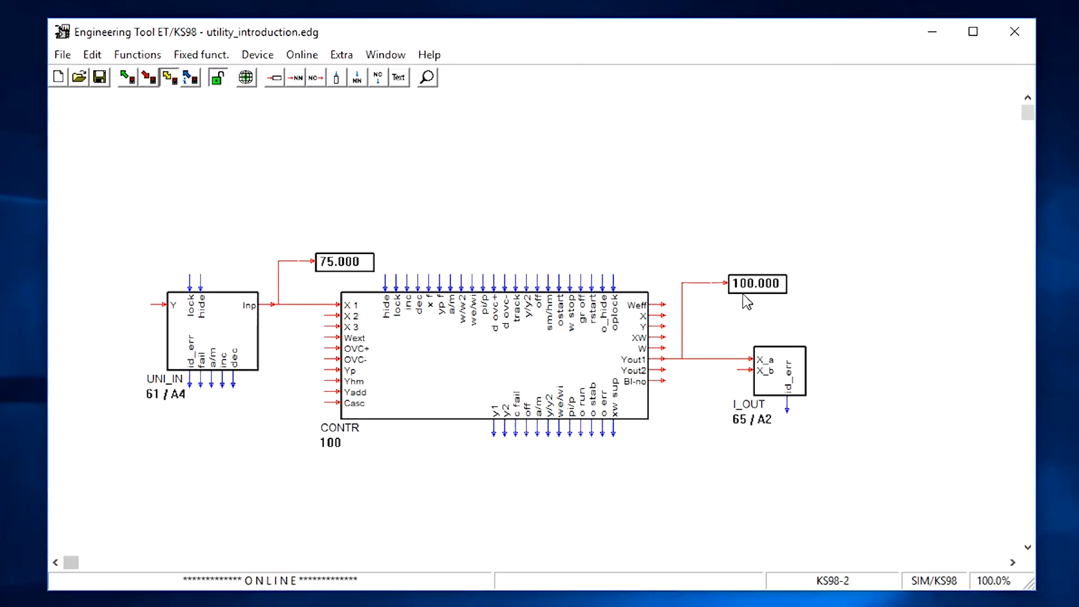